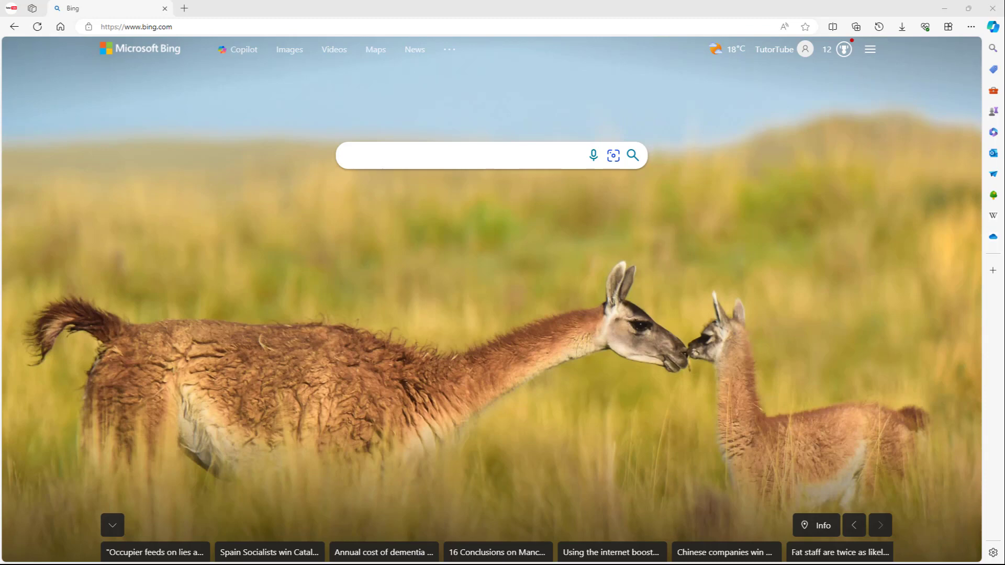
mouse_move(604, 279)
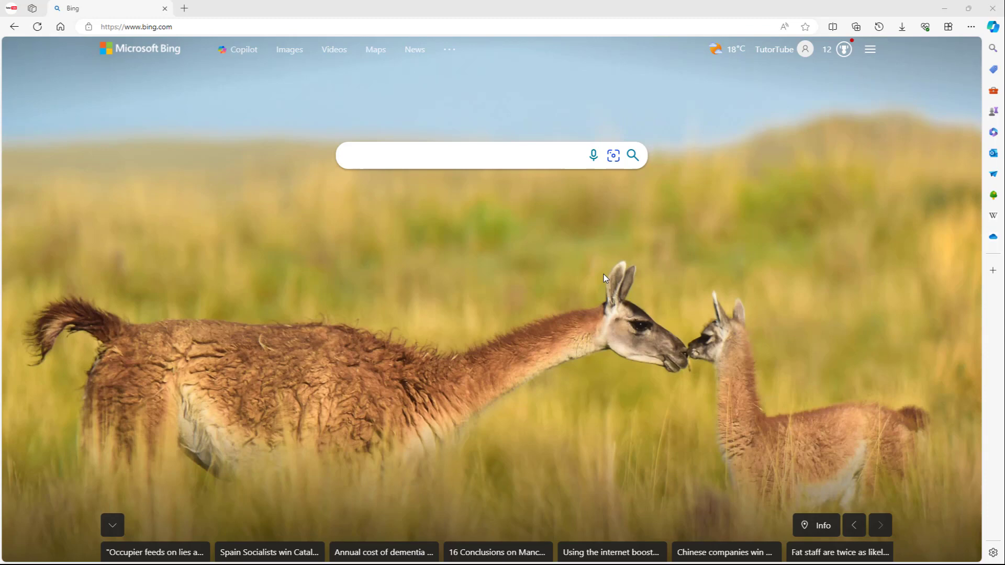
mouse_move(415, 266)
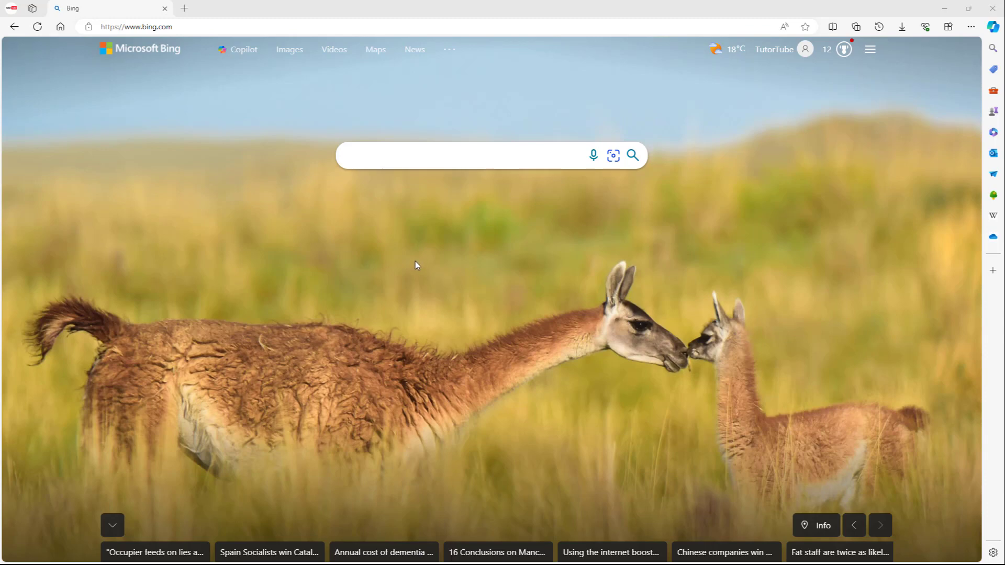
mouse_move(475, 212)
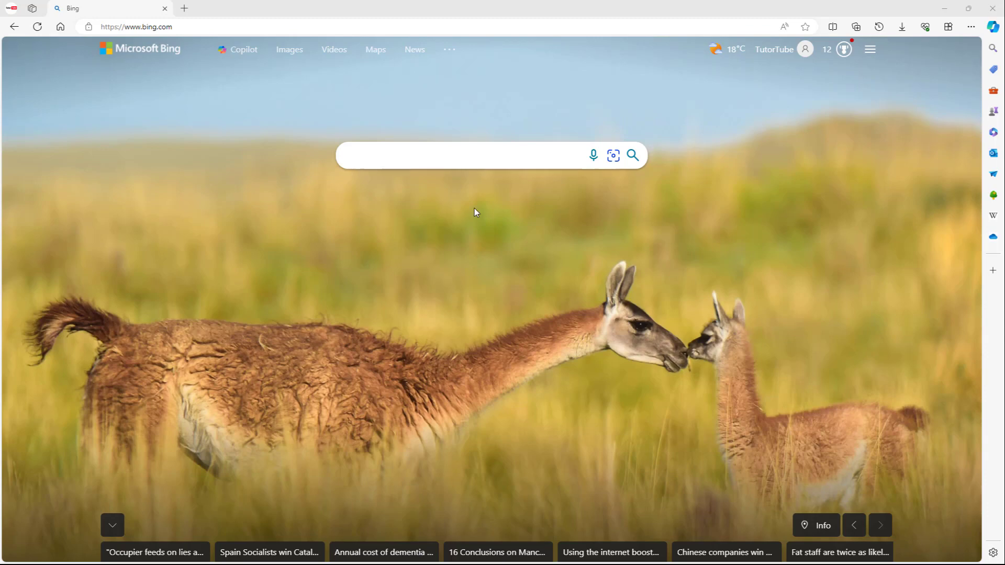
mouse_move(195, 47)
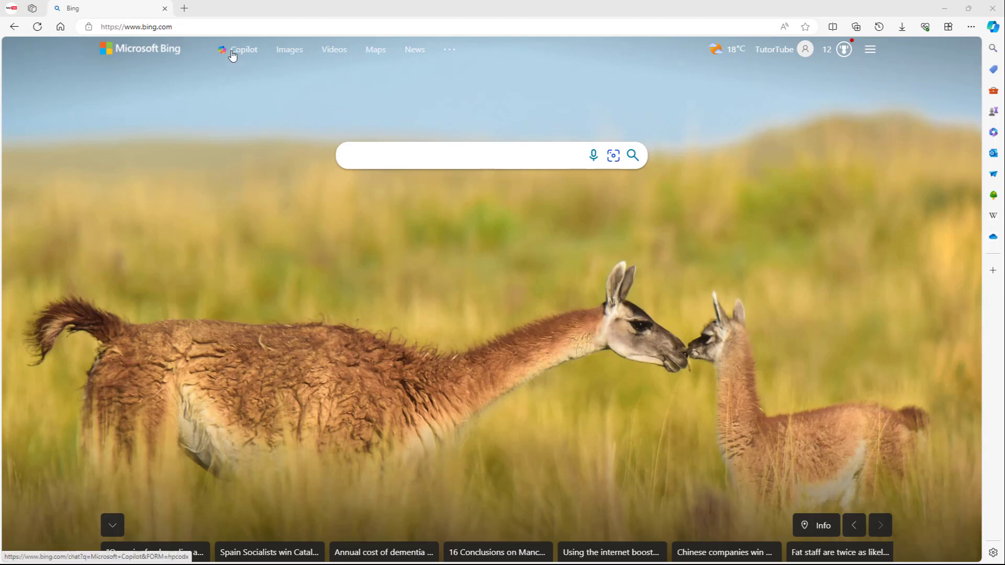
Reach the Copilot chat from the Bing nav bar and the Edge toolbar Copilot icon.
left_click(243, 49)
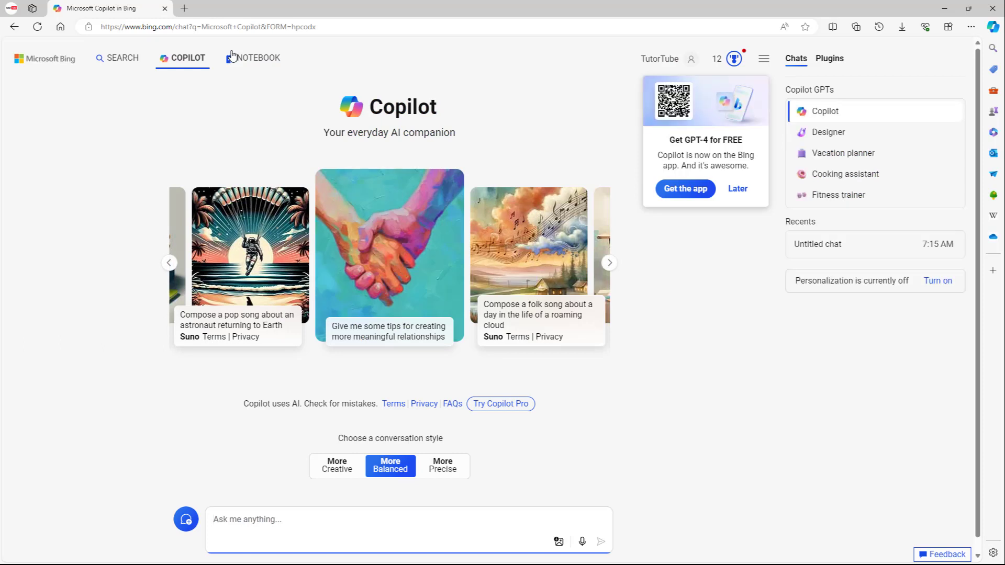
mouse_move(306, 122)
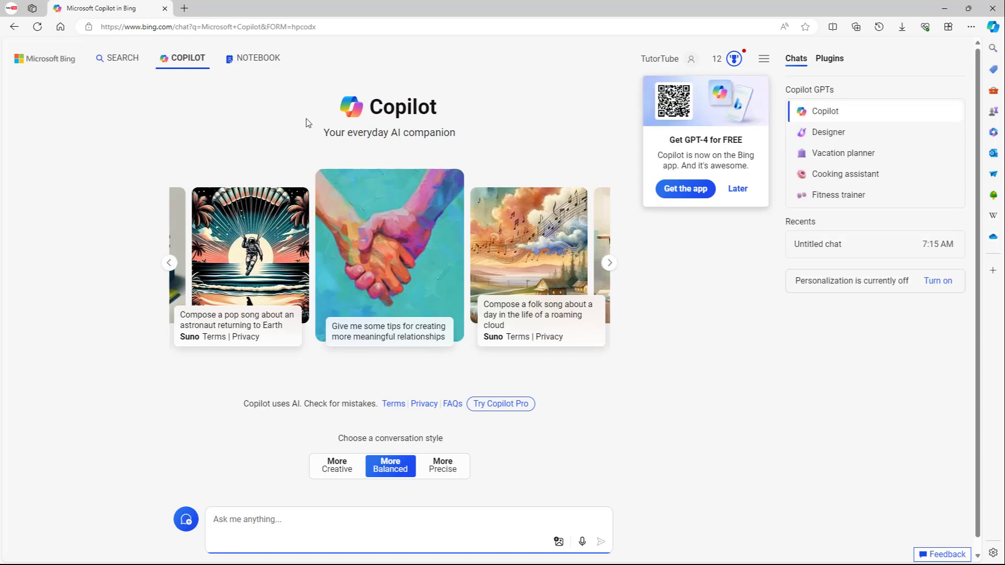
mouse_move(714, 151)
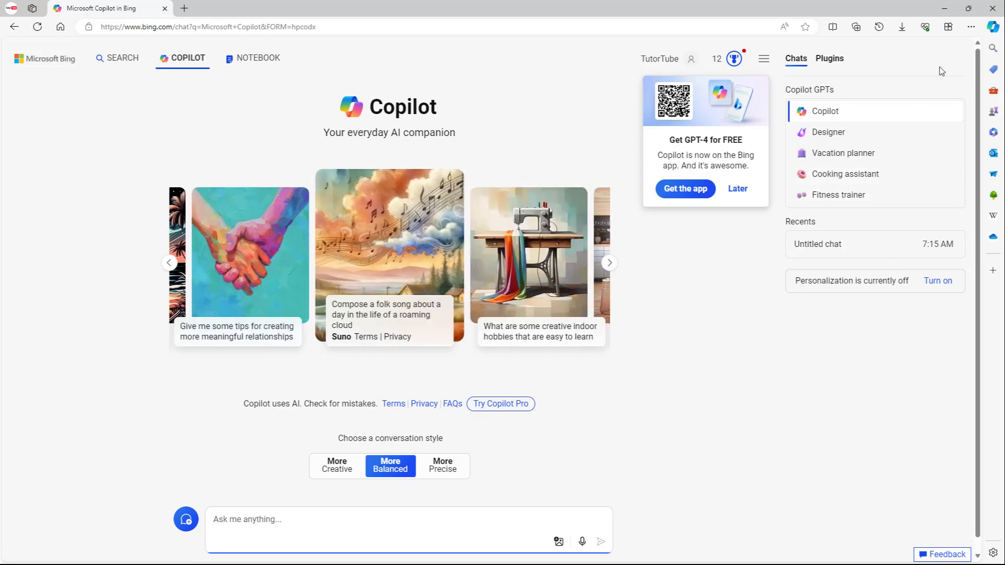
left_click(992, 26)
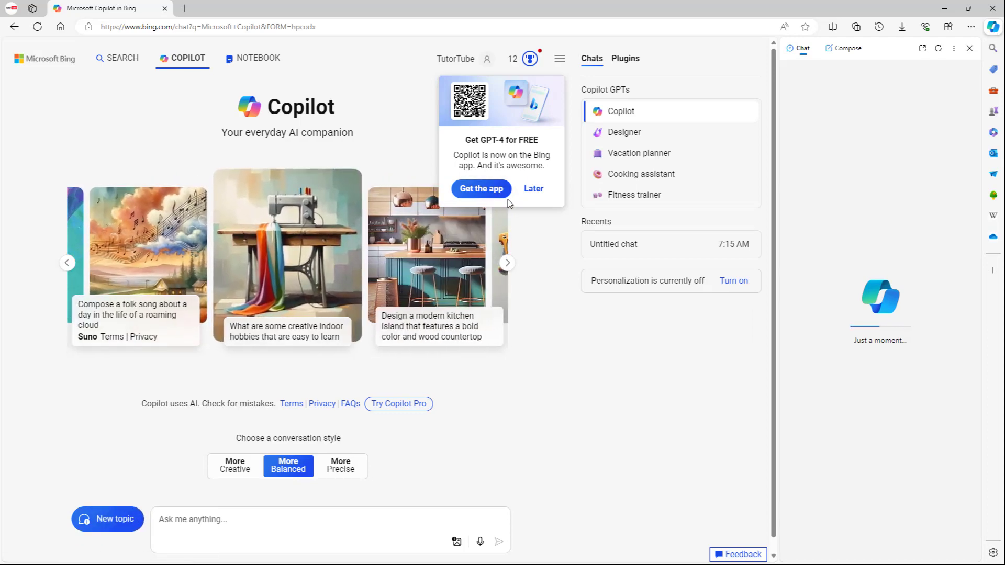
Dismiss the Get GPT-4 app prompt with Later and focus the side pane's message field.
left_click(533, 189)
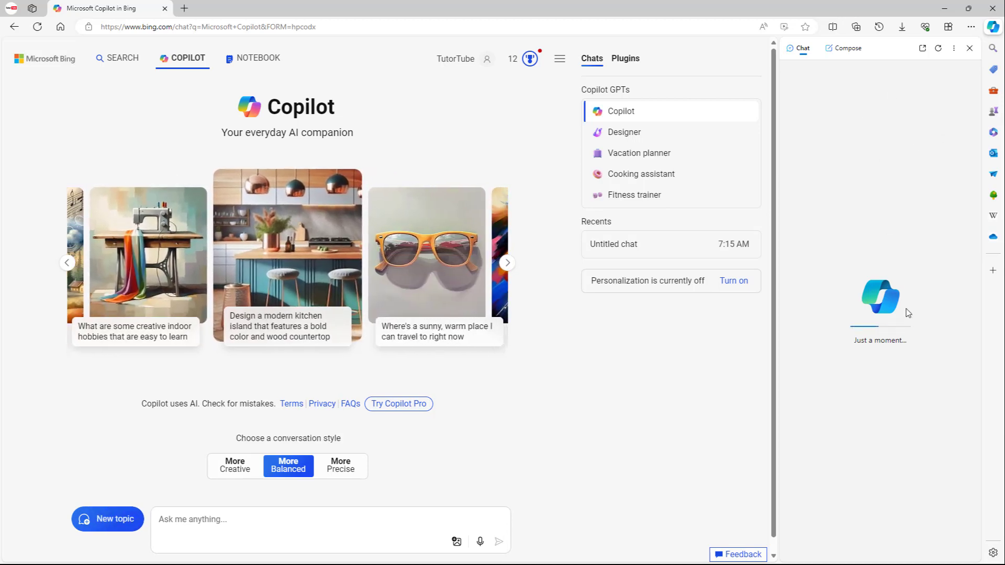
mouse_move(782, 200)
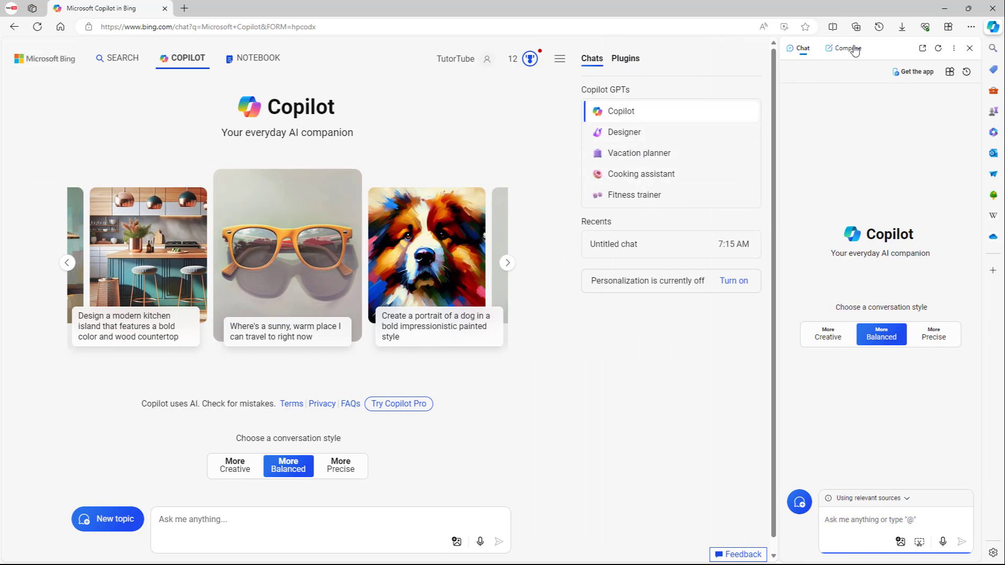
mouse_move(779, 81)
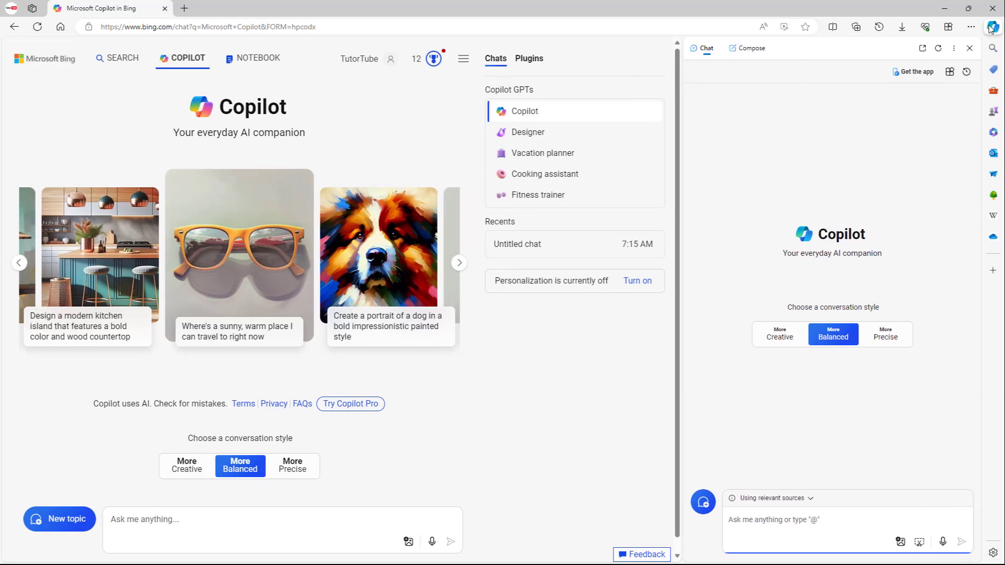
mouse_move(990, 25)
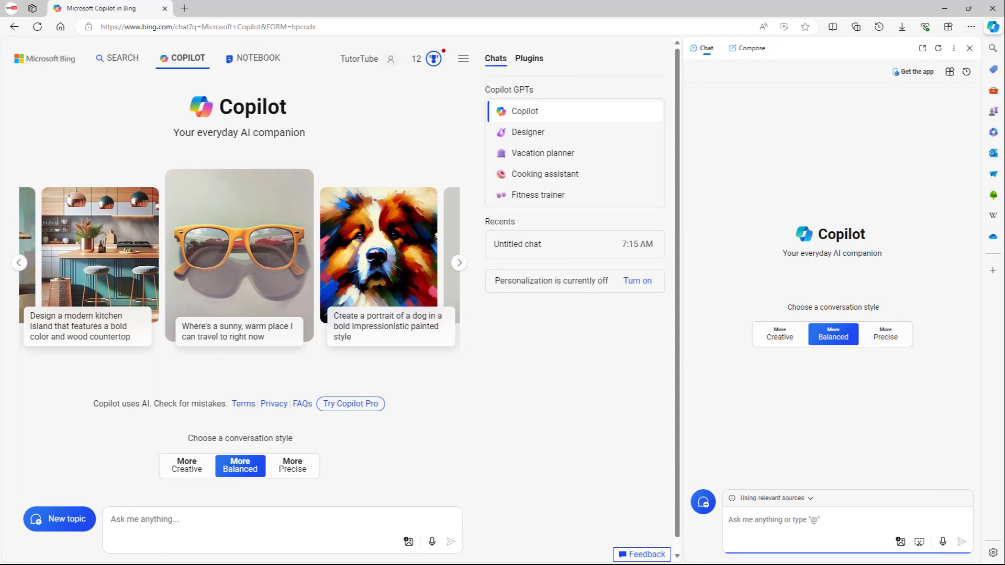
mouse_move(781, 543)
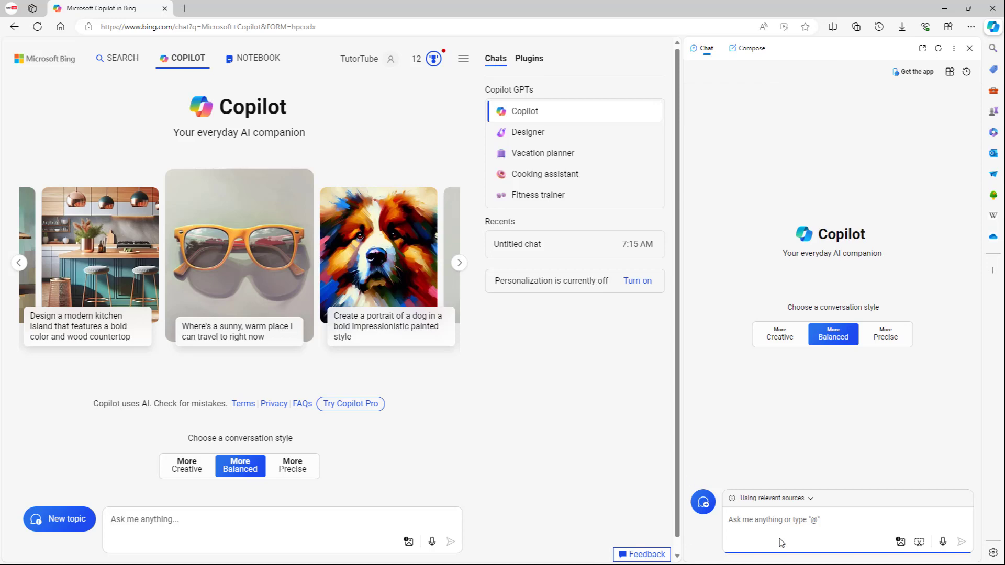
left_click(340, 553)
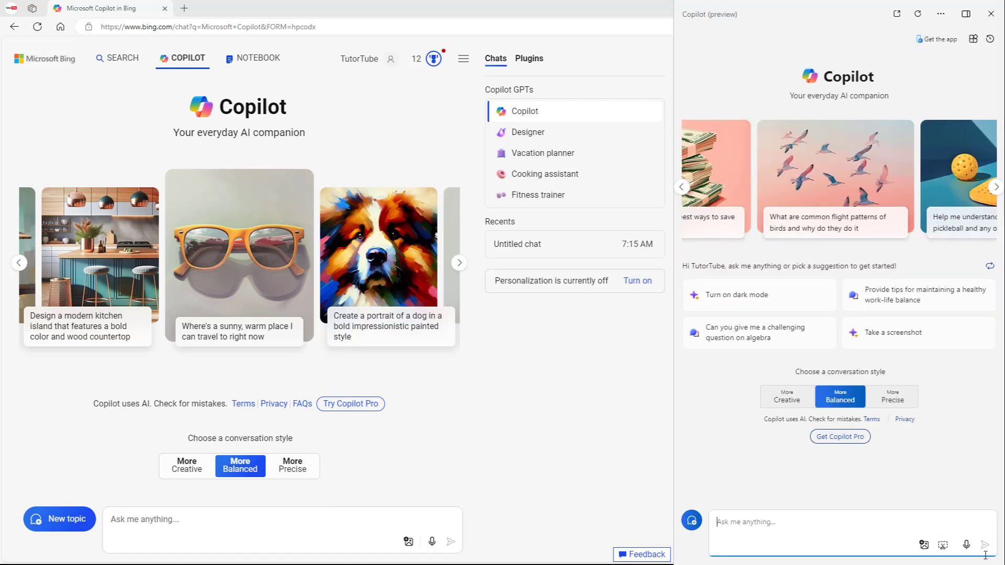
mouse_move(815, 429)
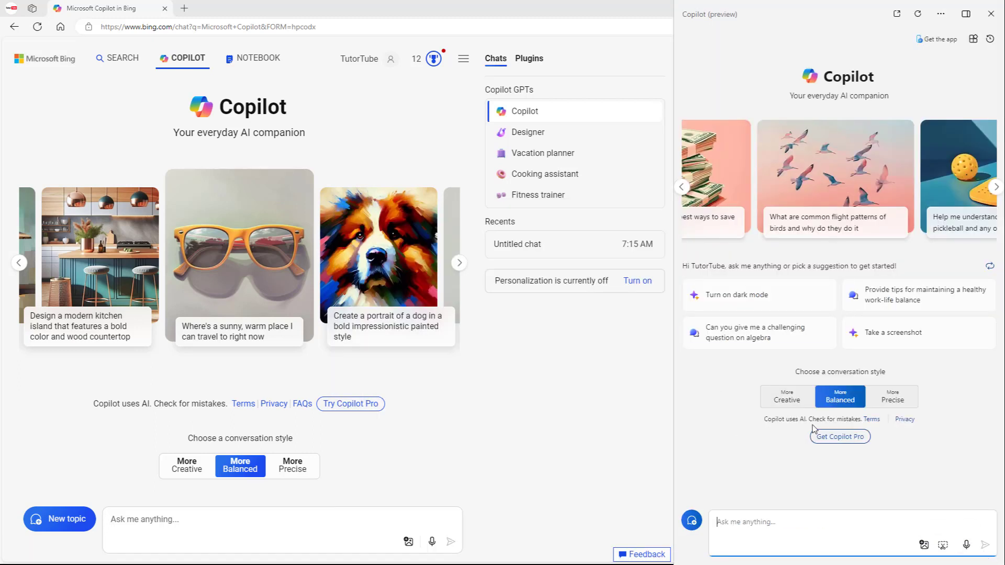
mouse_move(886, 395)
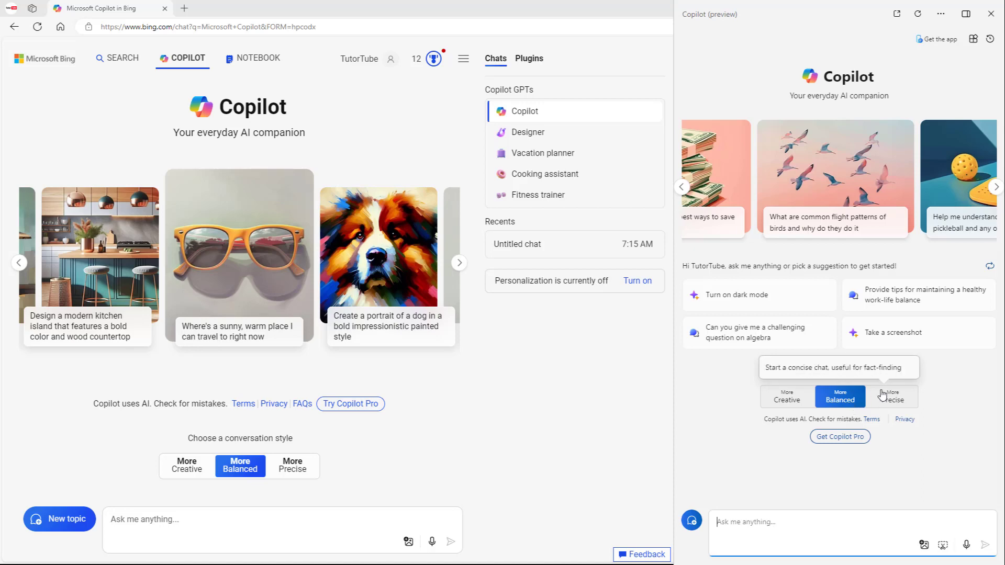
mouse_move(981, 26)
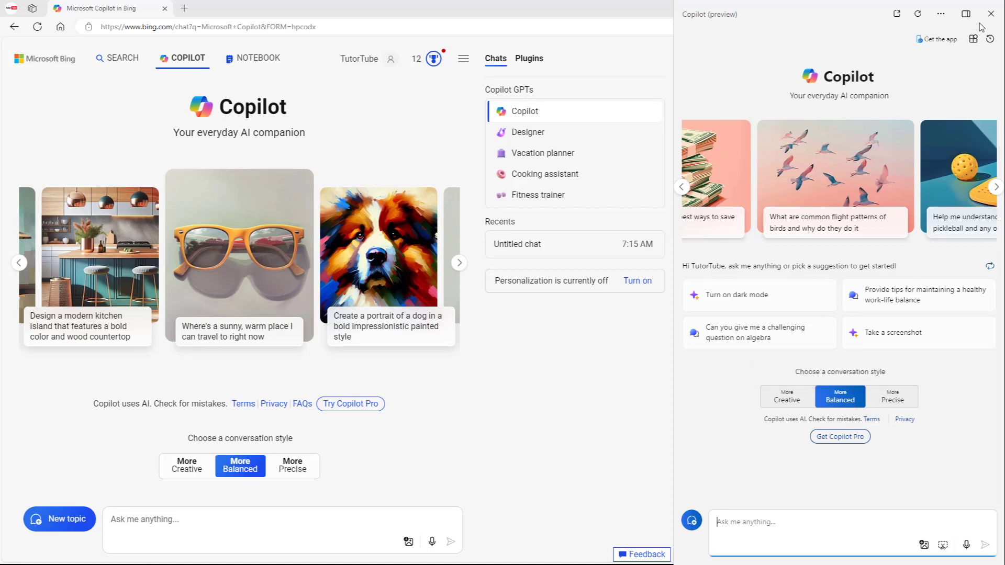
mouse_move(806, 400)
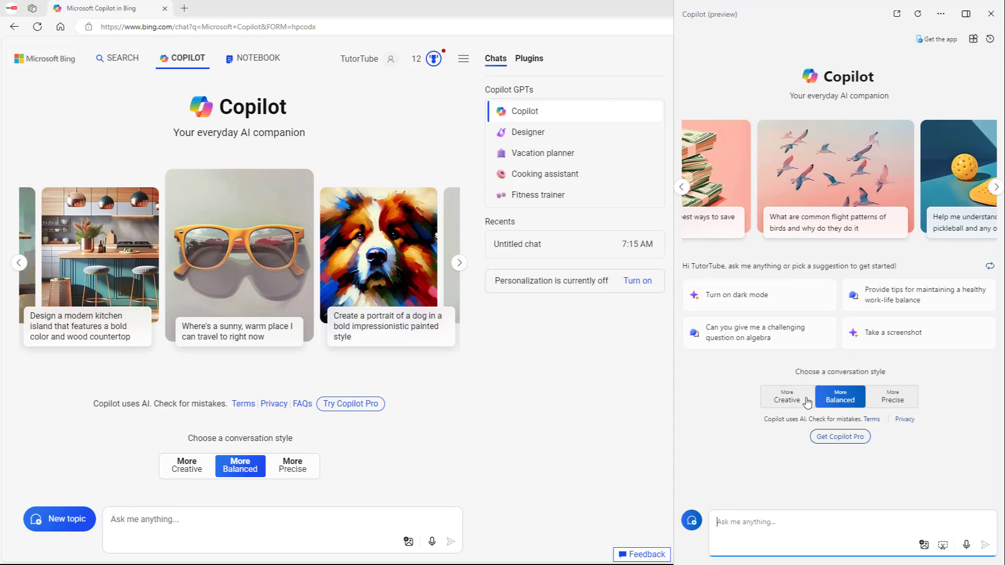
Choose the More Creative conversation style in the Windows Copilot panel.
left_click(787, 397)
type("hello")
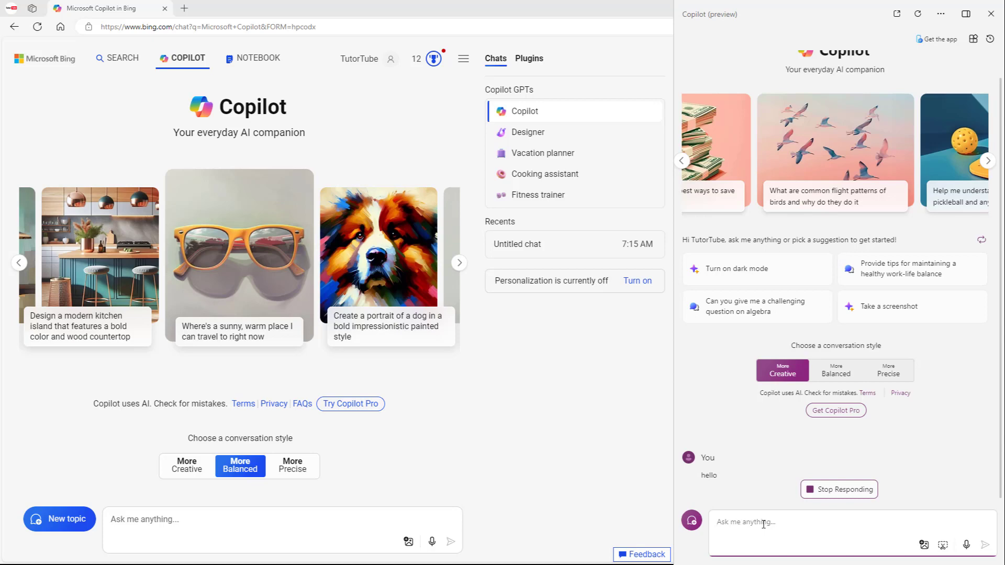
mouse_move(926, 481)
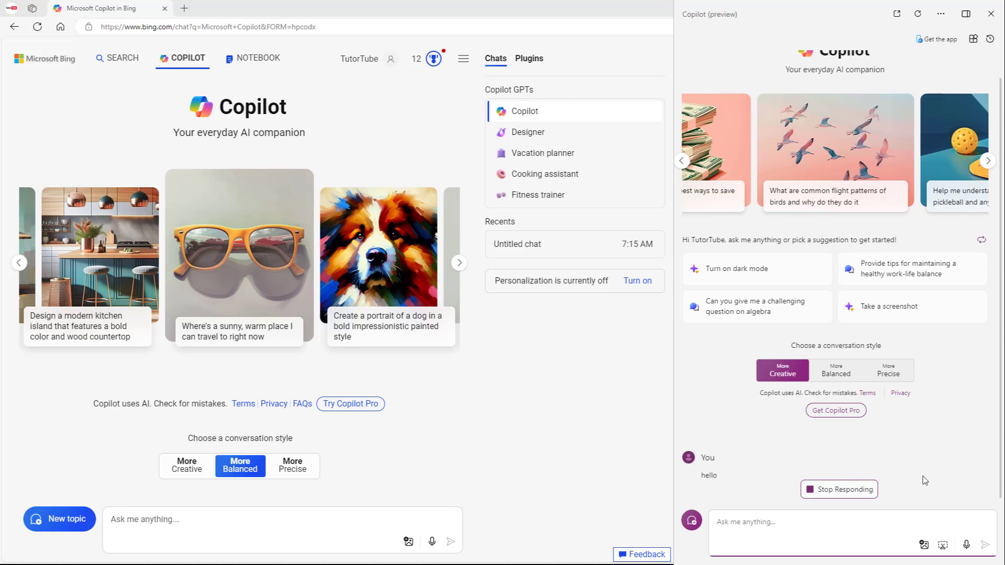